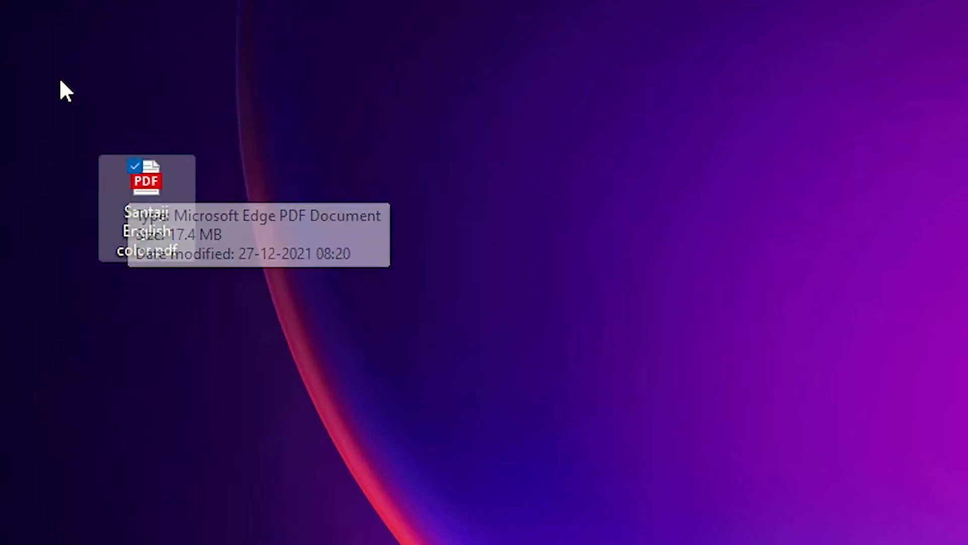
Step: Open the desktop PDF in Microsoft Edge via the Open with menu
{"action": "right_click", "coordinate": [146, 198]}
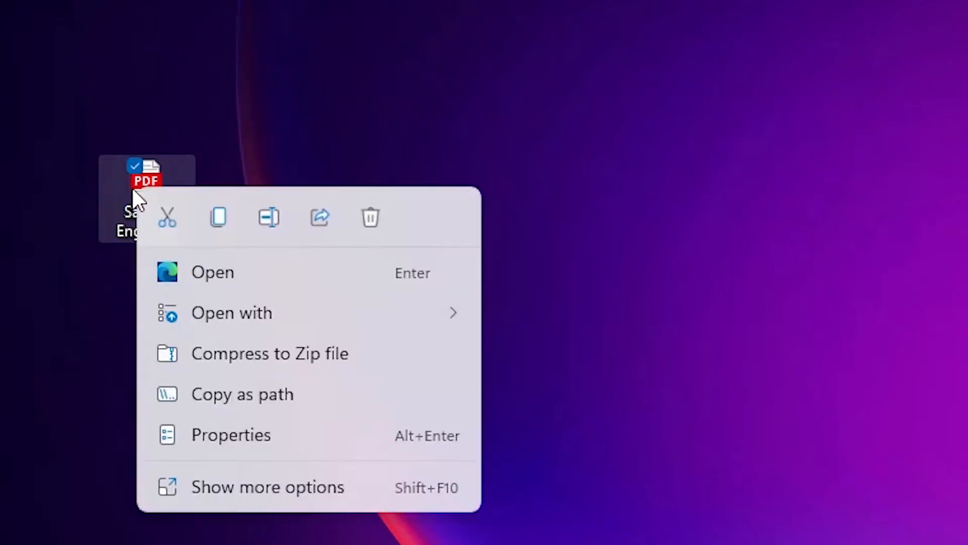
{"action": "left_click", "coordinate": [232, 313]}
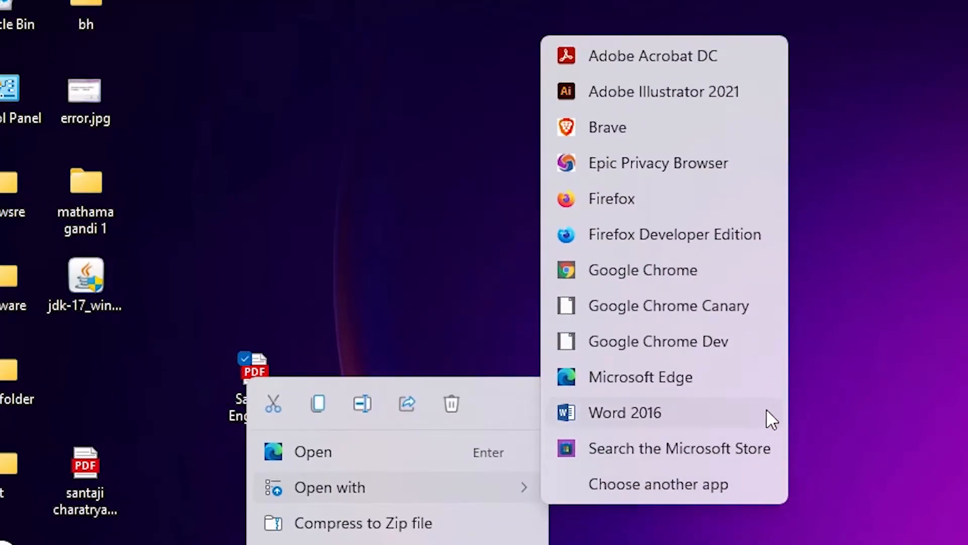
{"action": "mouse_move", "coordinate": [661, 223]}
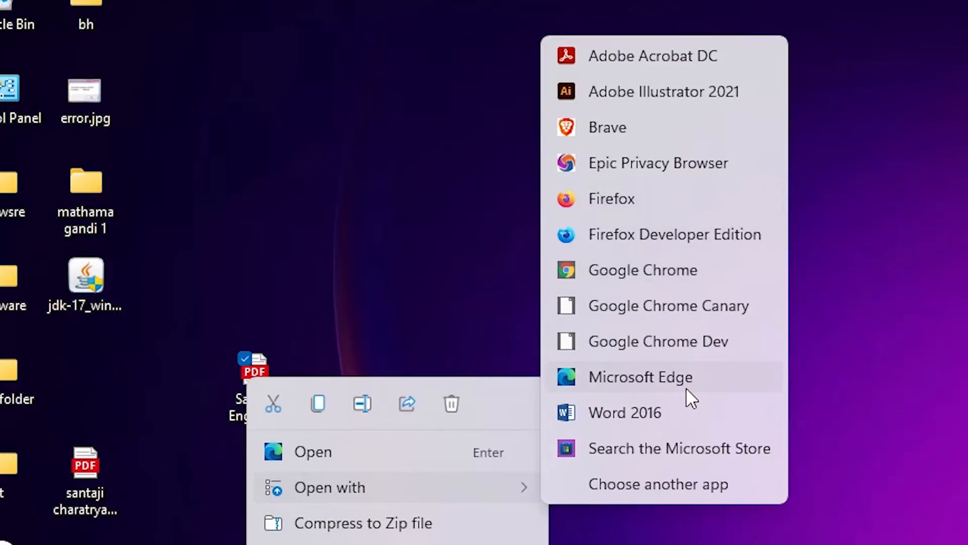
{"action": "mouse_move", "coordinate": [651, 395]}
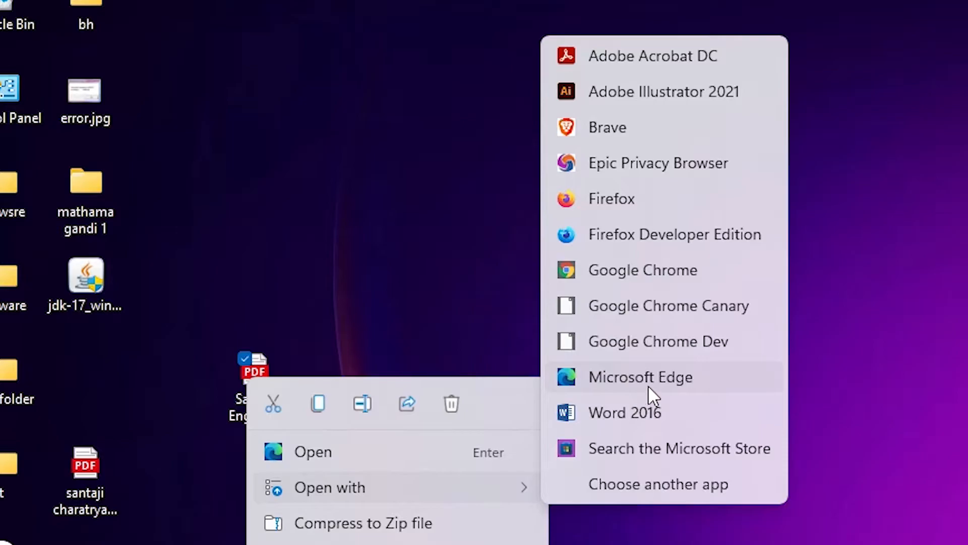
{"action": "left_click", "coordinate": [641, 376]}
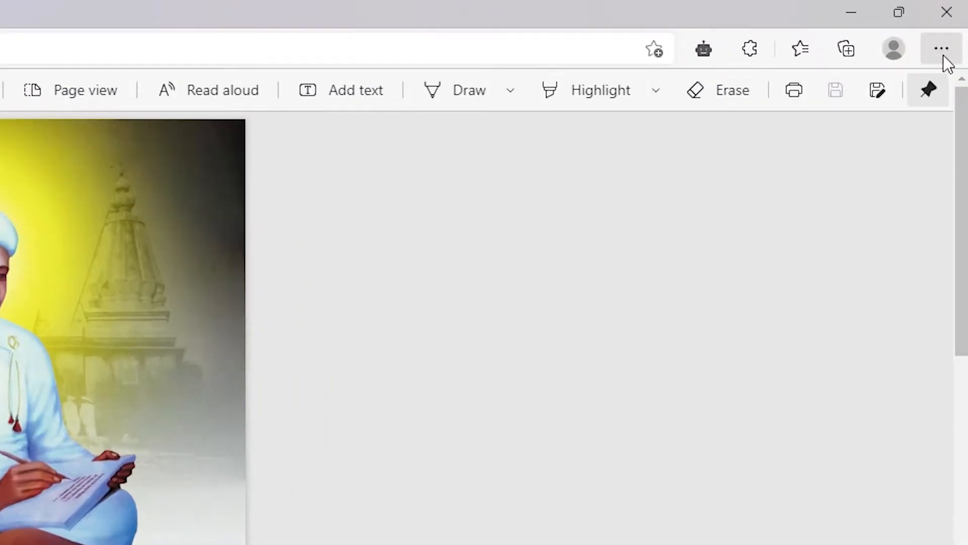
Step: Choose Print from Edge's Settings and more menu for the open PDF
{"action": "left_click", "coordinate": [941, 49]}
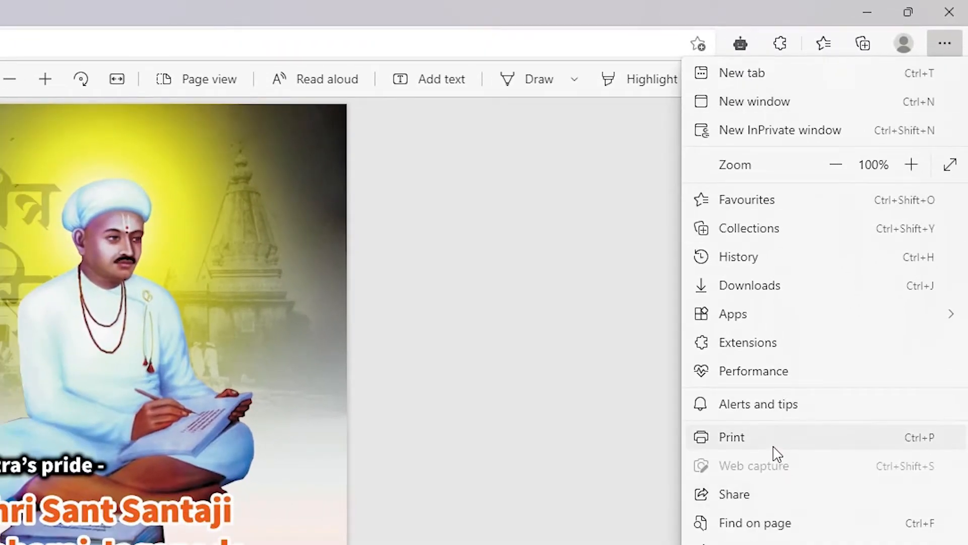
{"action": "mouse_move", "coordinate": [850, 450]}
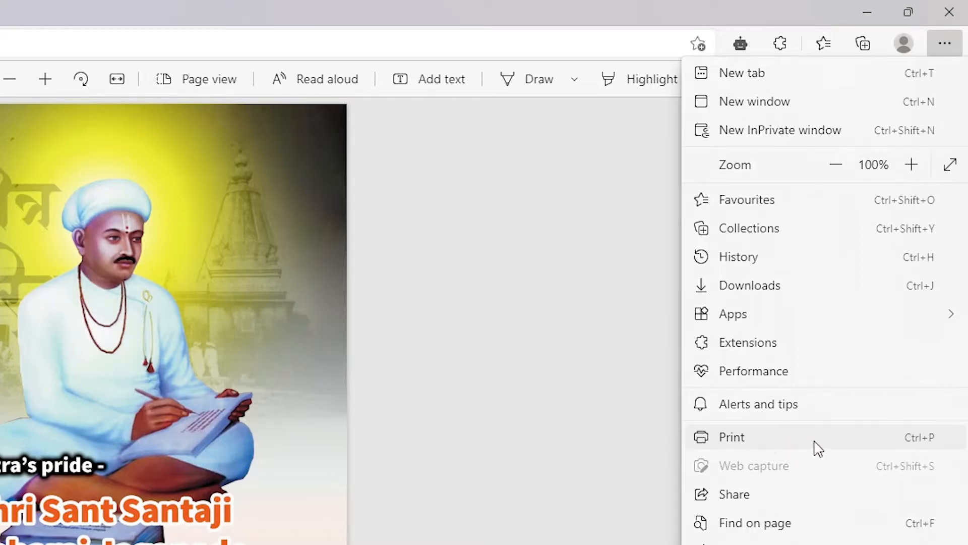
{"action": "mouse_move", "coordinate": [812, 444]}
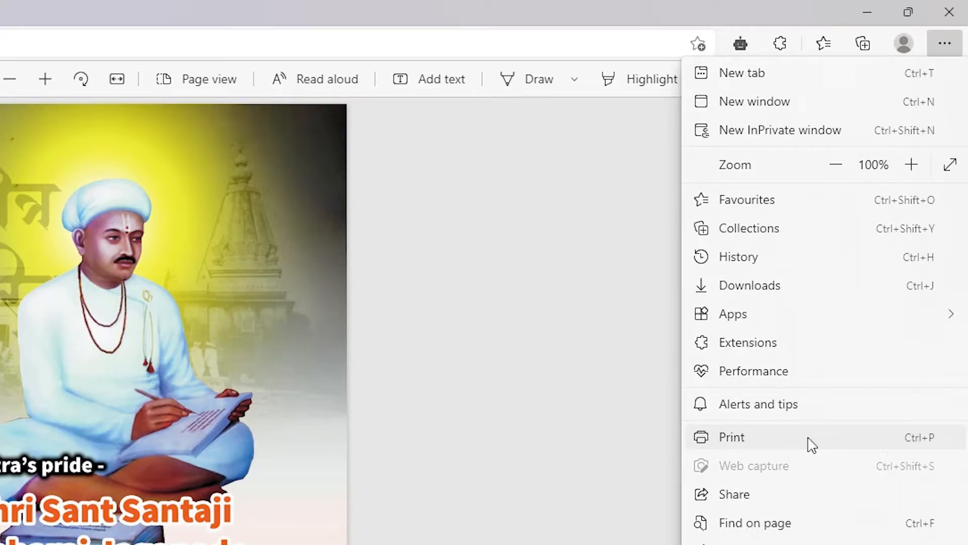
{"action": "left_click", "coordinate": [731, 437]}
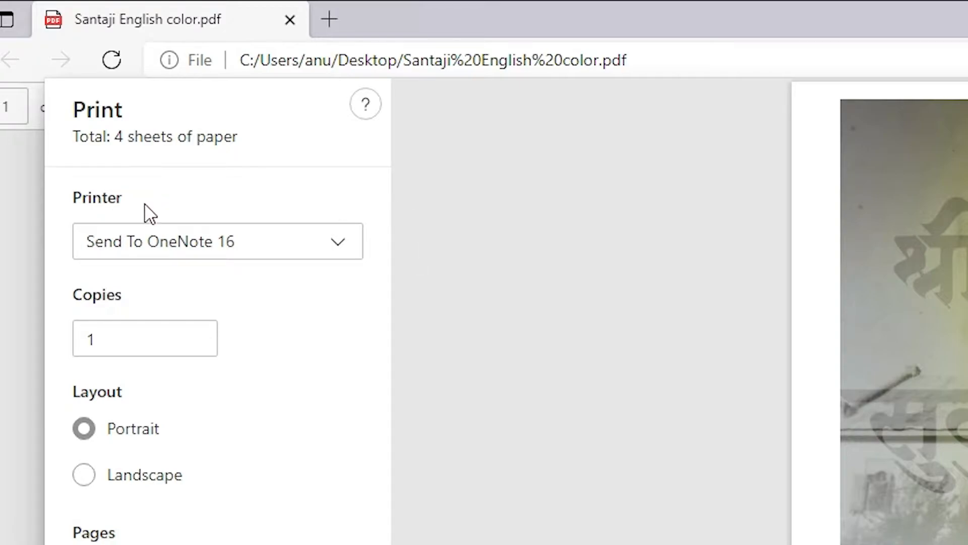
Step: Pick Send To OneNote 16 as the printer for the PDF
{"action": "left_click", "coordinate": [217, 242]}
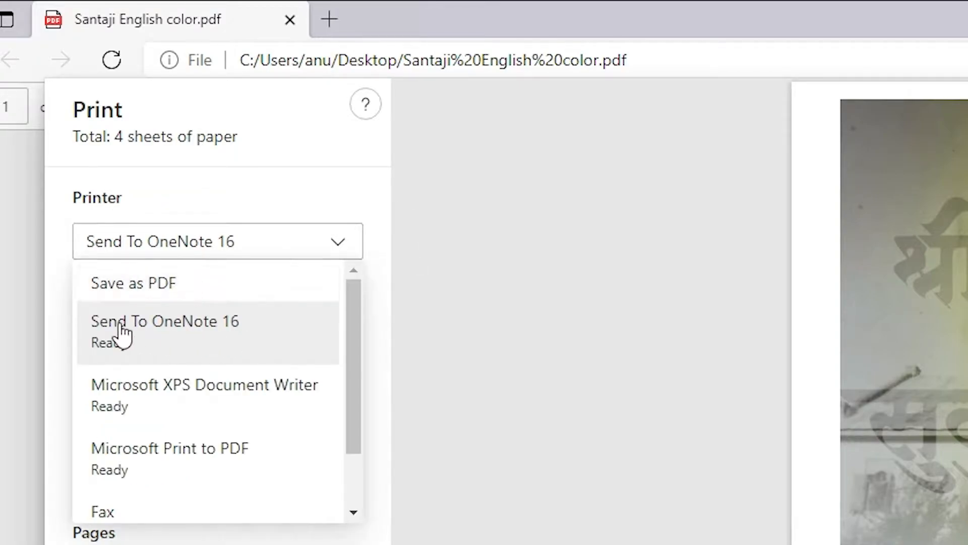
{"action": "left_click", "coordinate": [164, 320]}
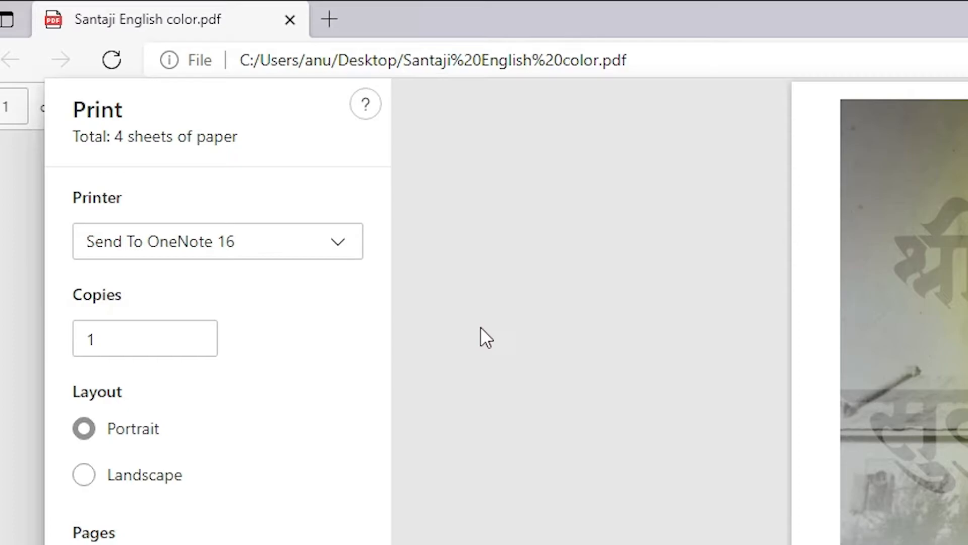
{"action": "mouse_move", "coordinate": [70, 248]}
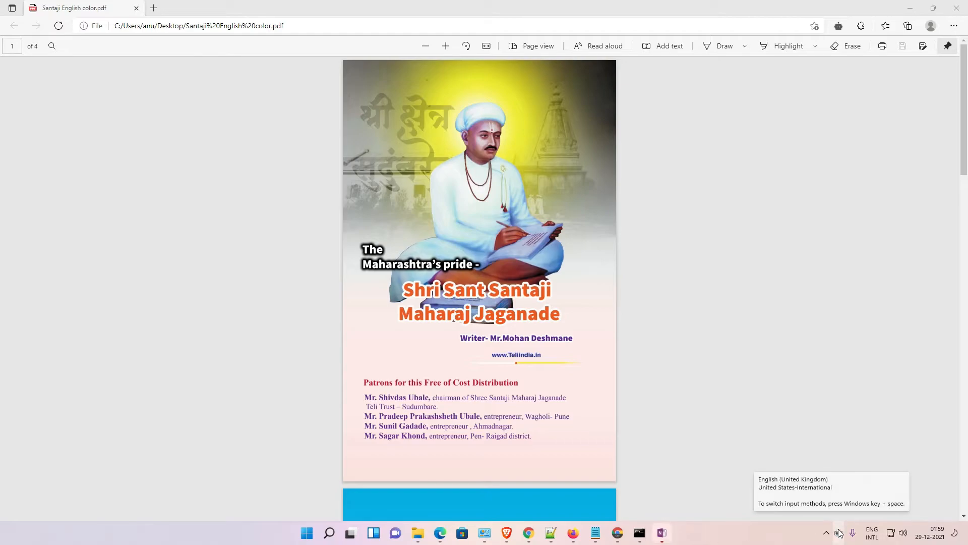
Step: Place the printout on the Printout page in Quick Notes
{"action": "left_click", "coordinate": [826, 532]}
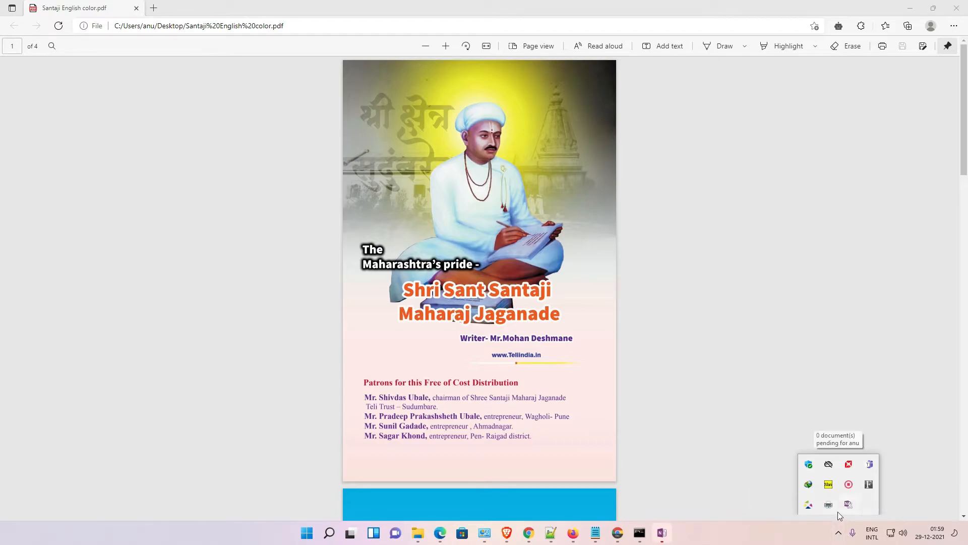
{"action": "mouse_move", "coordinate": [685, 536]}
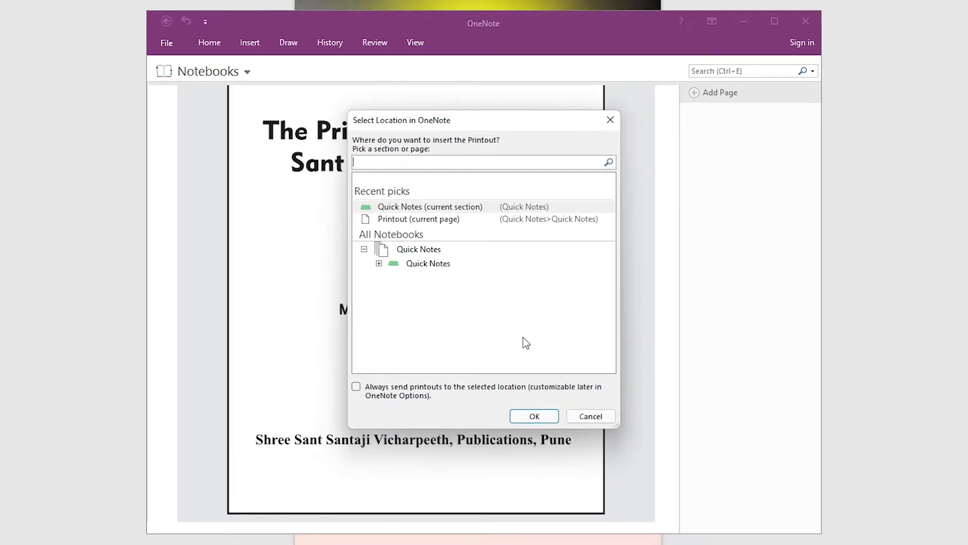
{"action": "mouse_move", "coordinate": [441, 222]}
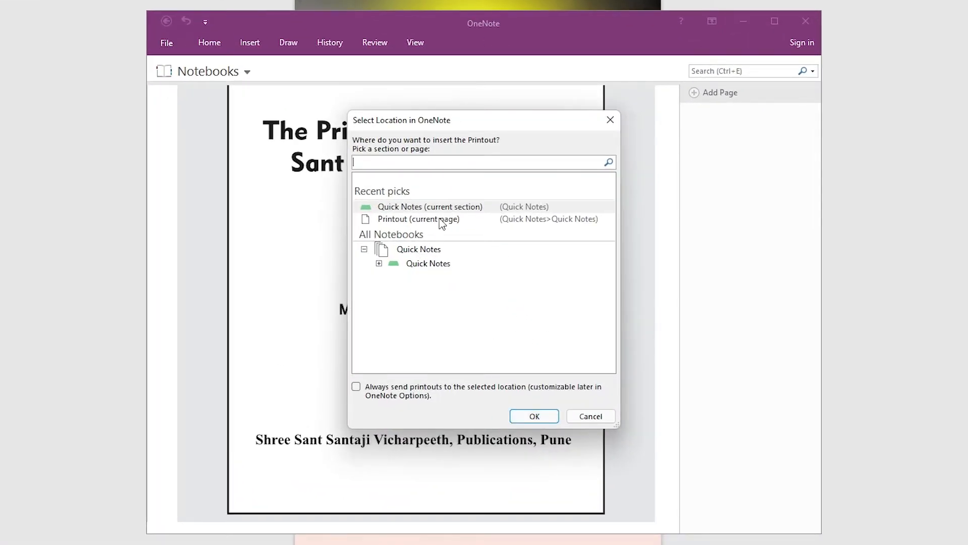
{"action": "left_click", "coordinate": [534, 416]}
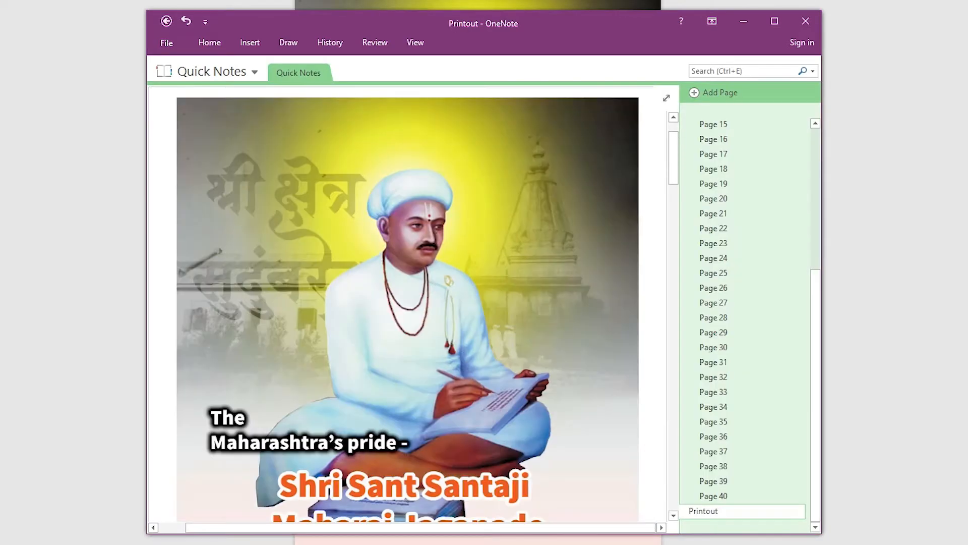
{"action": "mouse_move", "coordinate": [629, 151]}
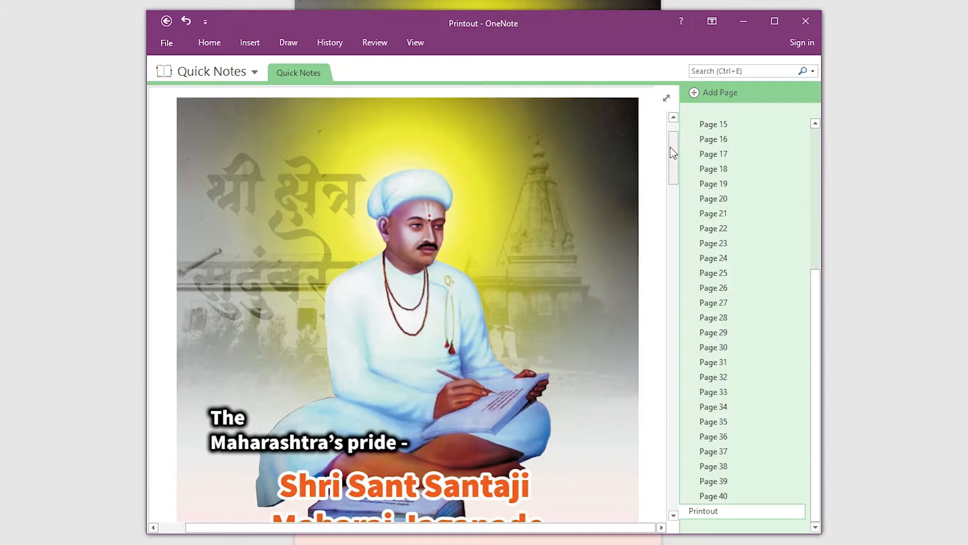
Step: Scroll through the printout and choose Save As on the first page image
{"action": "scroll", "scroll_direction": "down", "scroll_amount": 3}
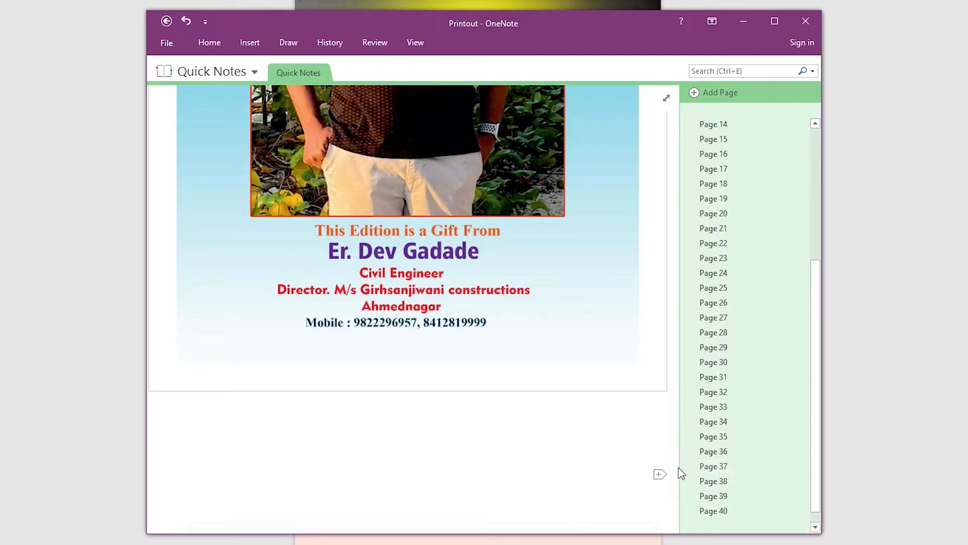
{"action": "scroll", "scroll_direction": "down", "scroll_amount": 3}
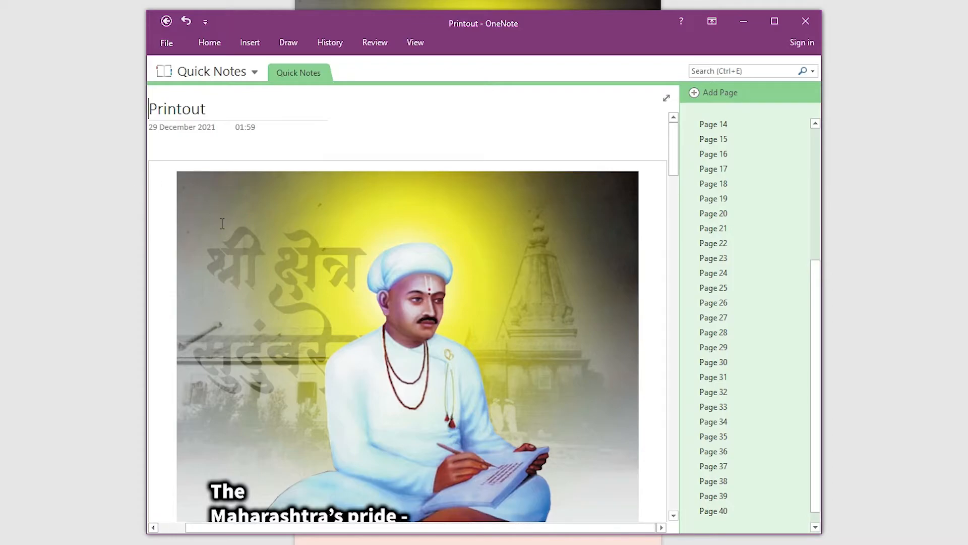
{"action": "right_click", "coordinate": [221, 223]}
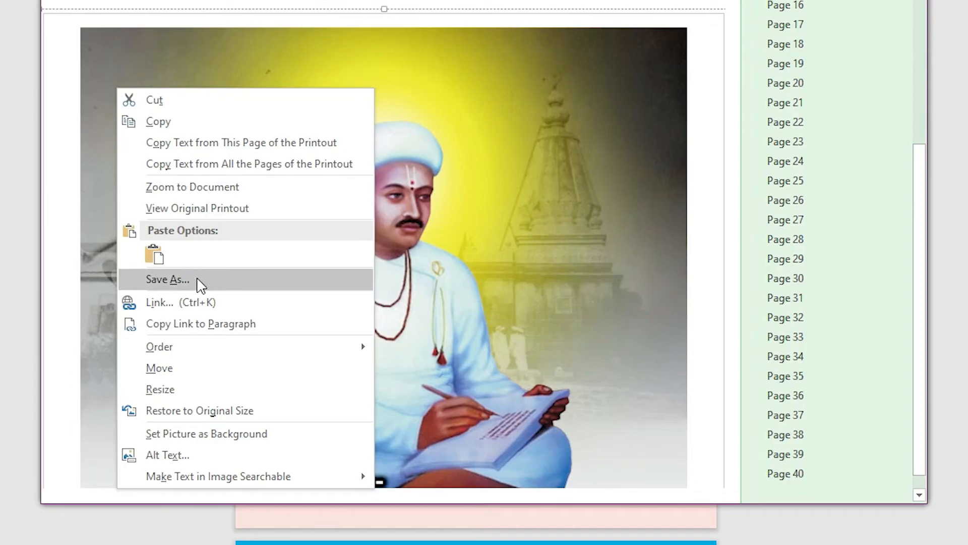
{"action": "left_click", "coordinate": [167, 279]}
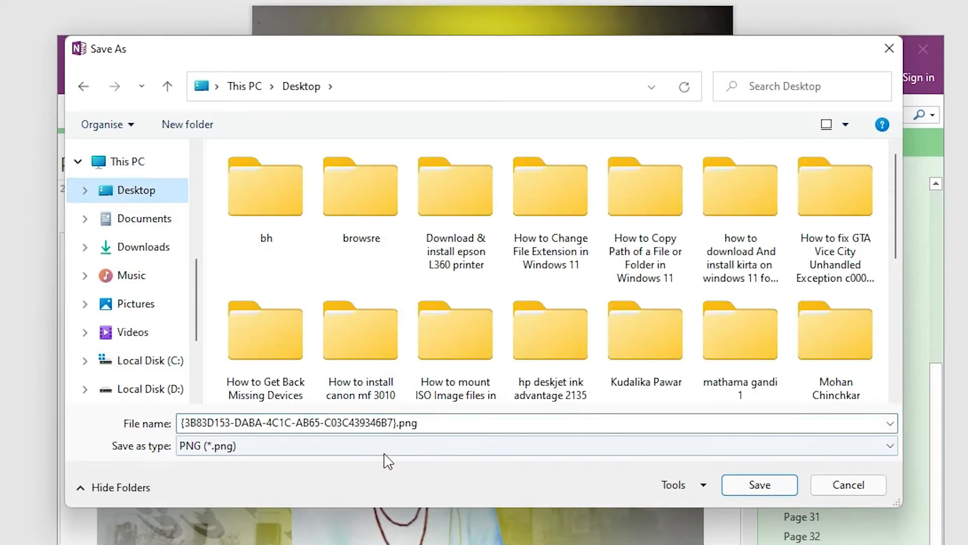
Step: Save the cover image to the Desktop as a PNG file
{"action": "left_click", "coordinate": [889, 445]}
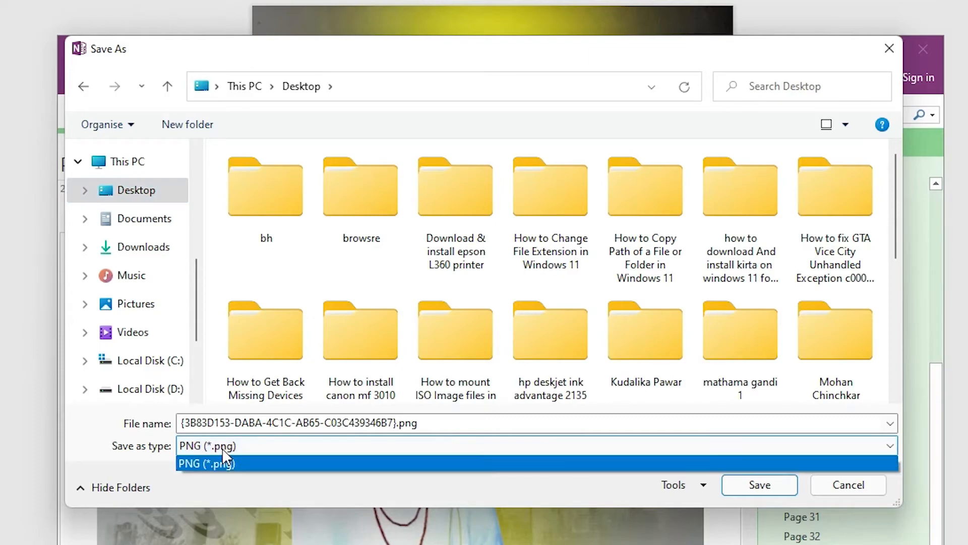
{"action": "left_click", "coordinate": [205, 463]}
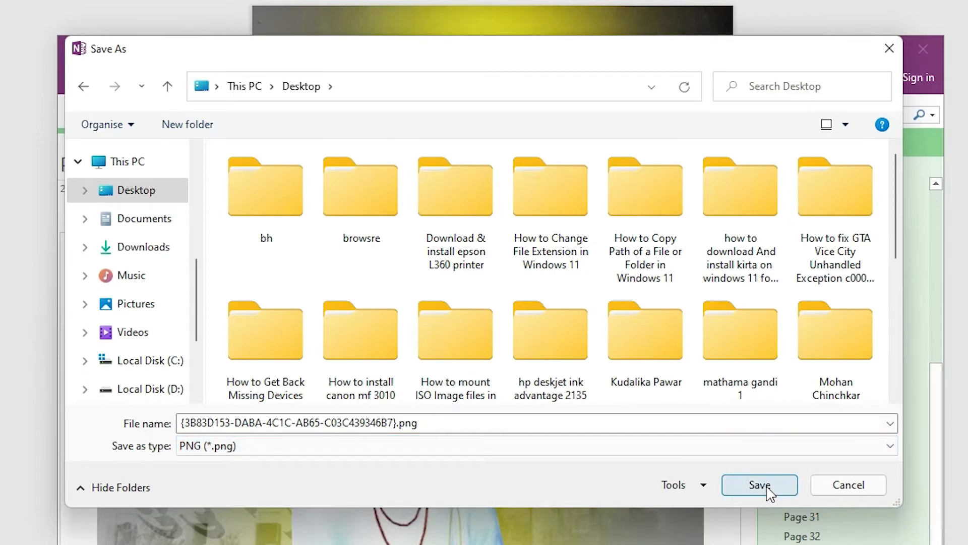
{"action": "left_click", "coordinate": [759, 484]}
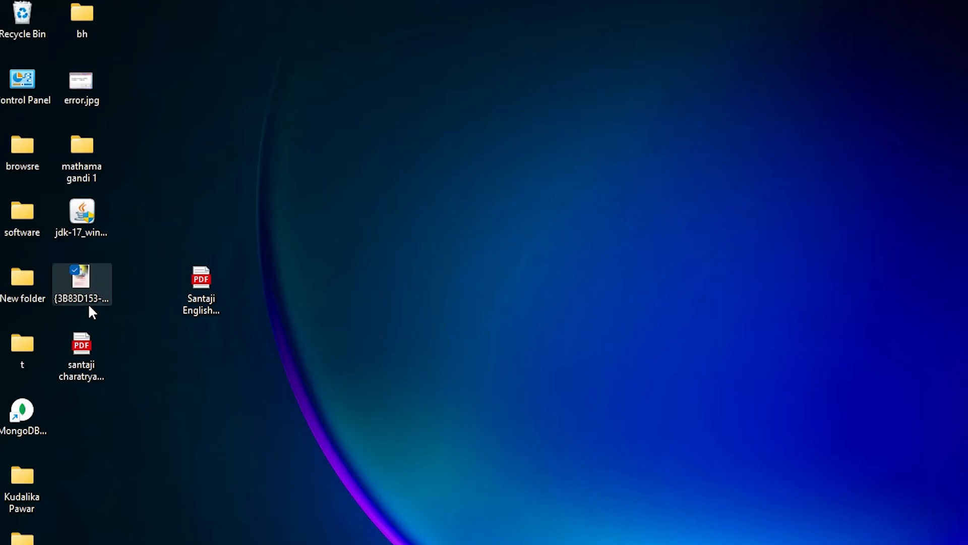
{"action": "double_click", "coordinate": [82, 276]}
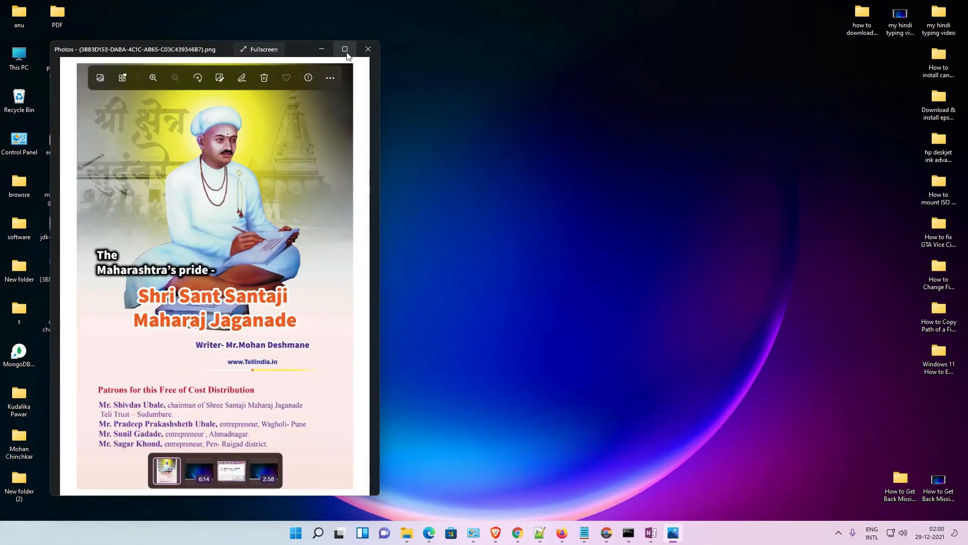
{"action": "left_click", "coordinate": [345, 49]}
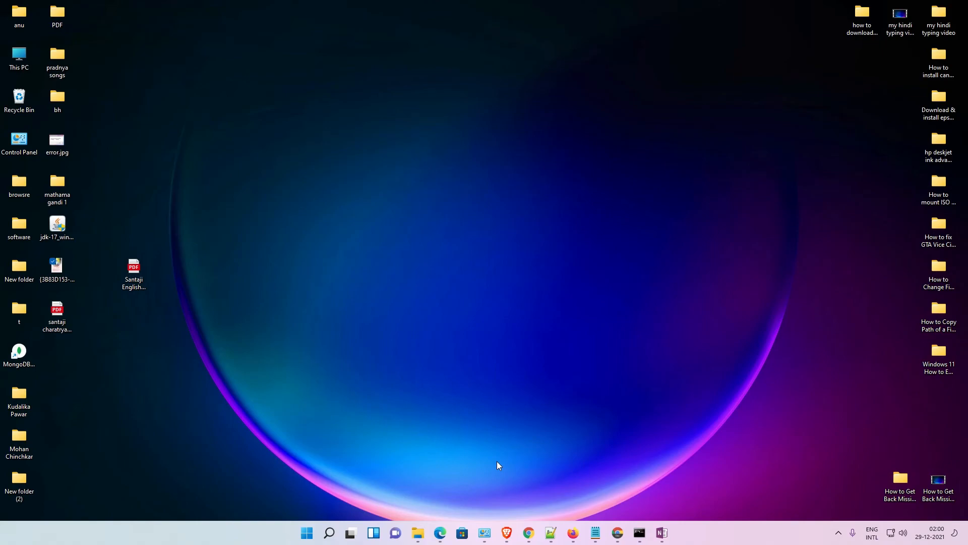
{"action": "mouse_move", "coordinate": [598, 503]}
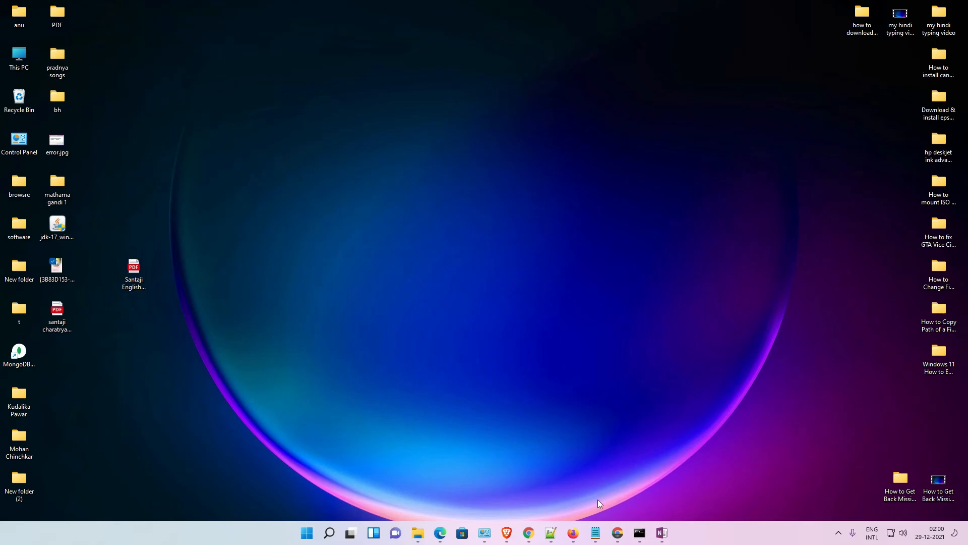
Step: Restore the OneNote Printout page window from the taskbar
{"action": "left_click", "coordinate": [661, 532]}
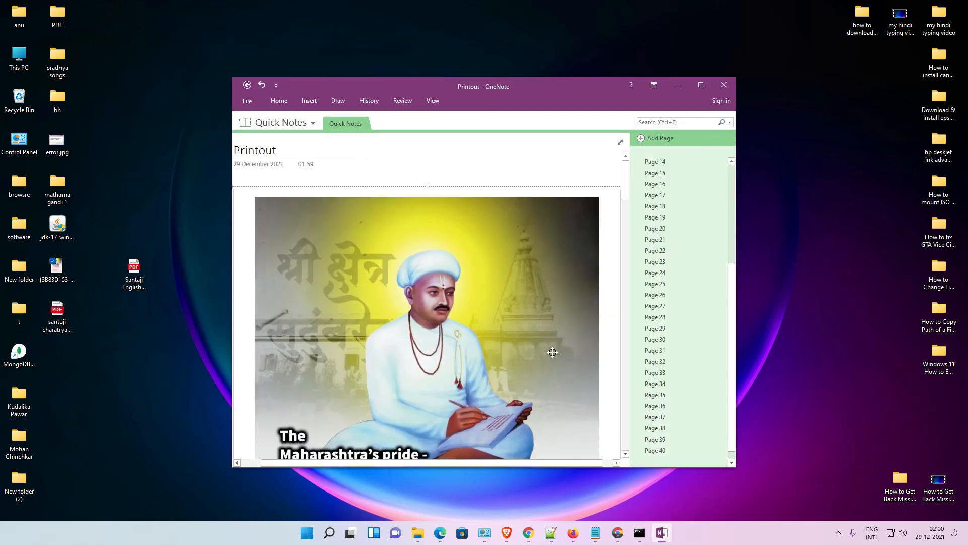